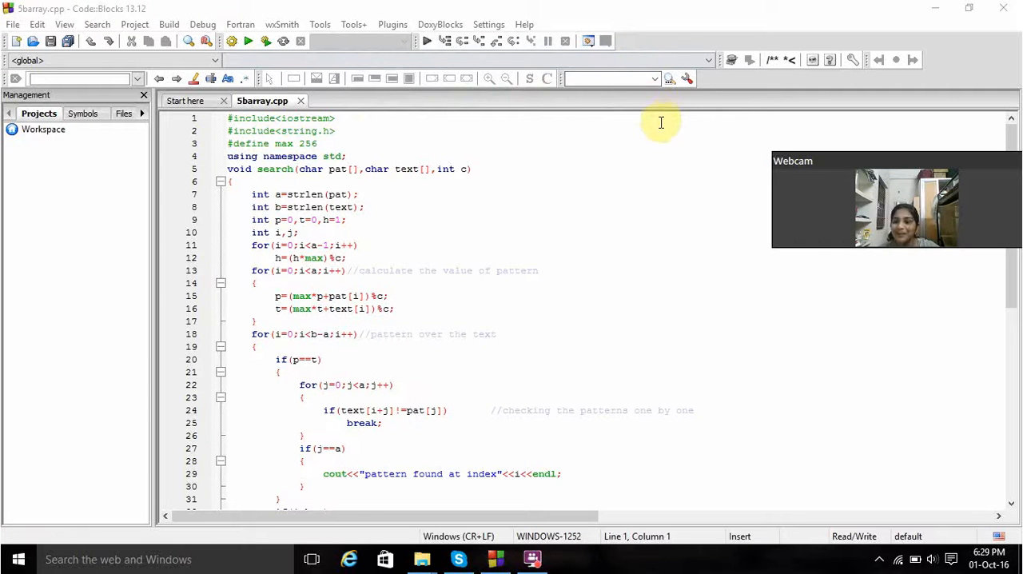
mouse_move(664, 194)
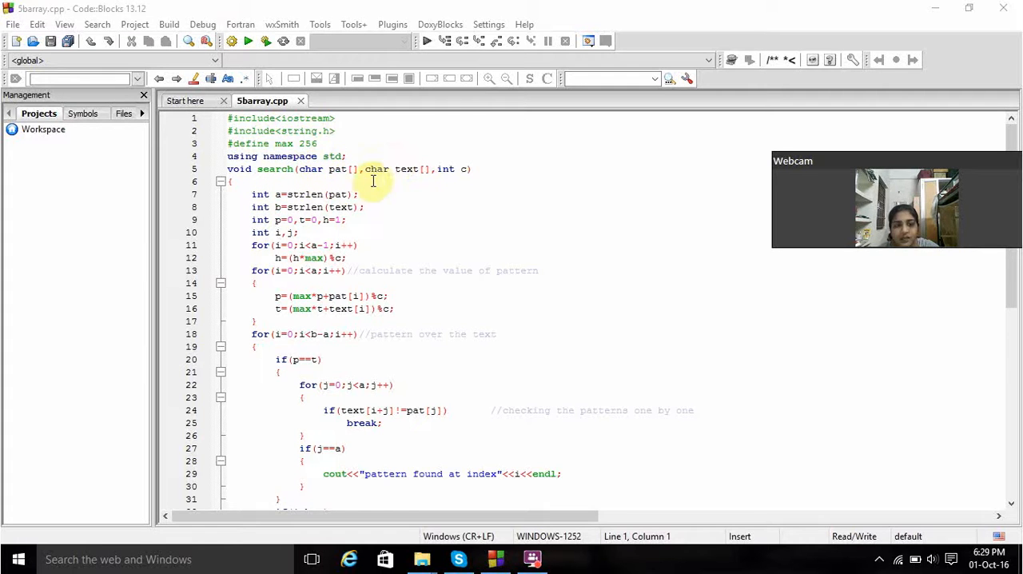
mouse_move(440, 204)
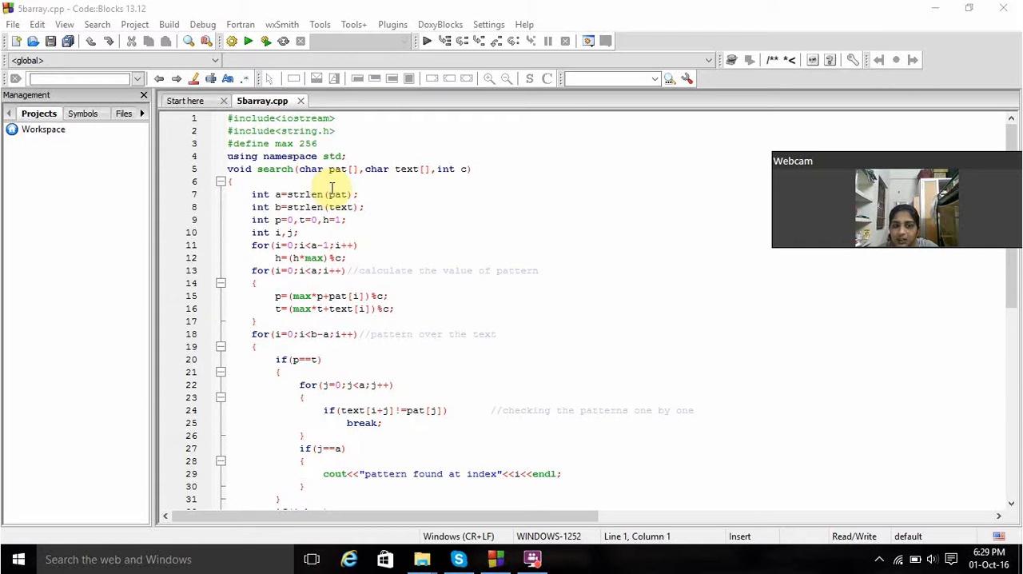
mouse_move(339, 183)
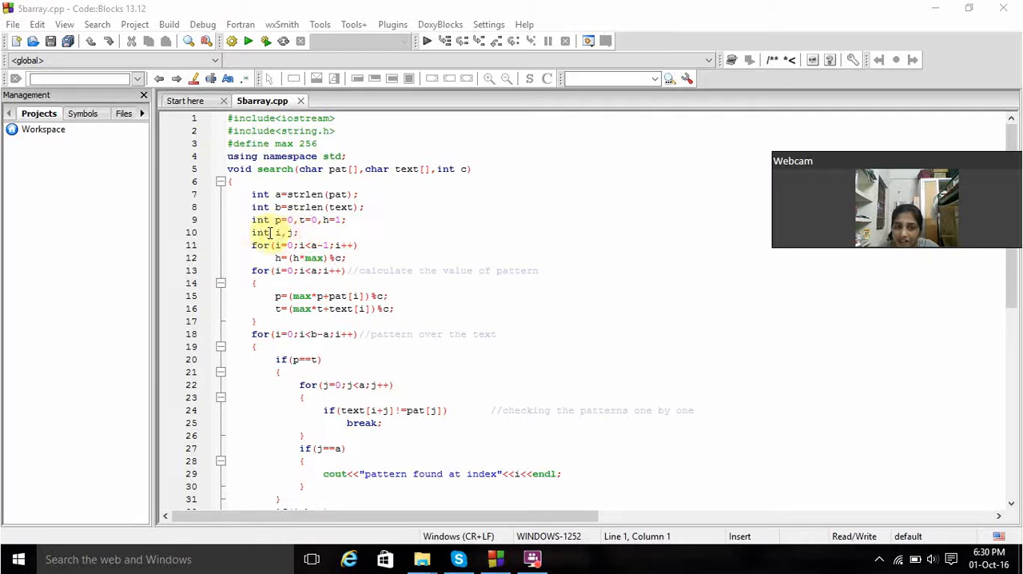
Scroll the editor past the match check and rolling-hash update down to int main()
left_click(278, 232)
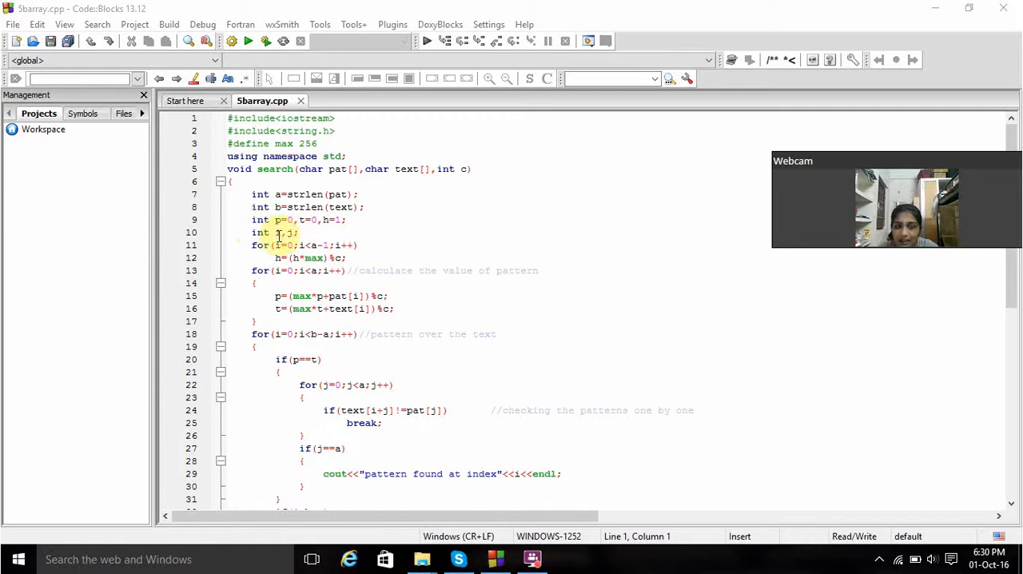
left_click(278, 270)
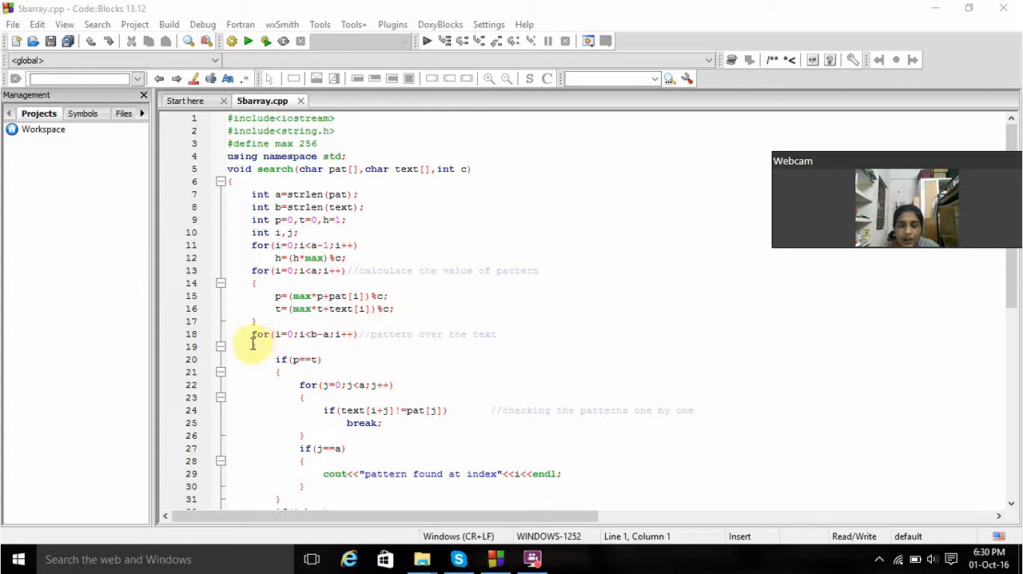
mouse_move(310, 358)
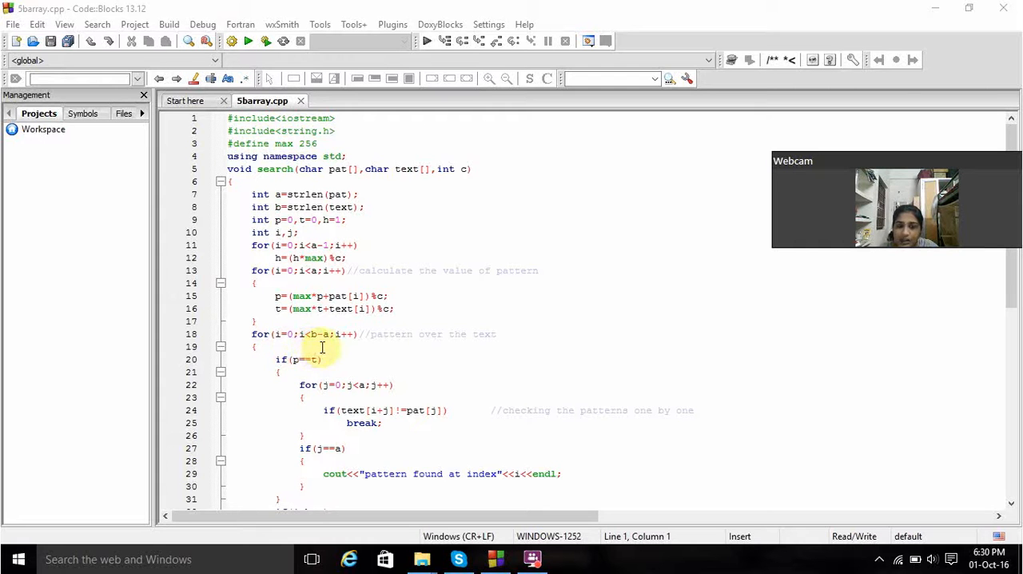
mouse_move(367, 374)
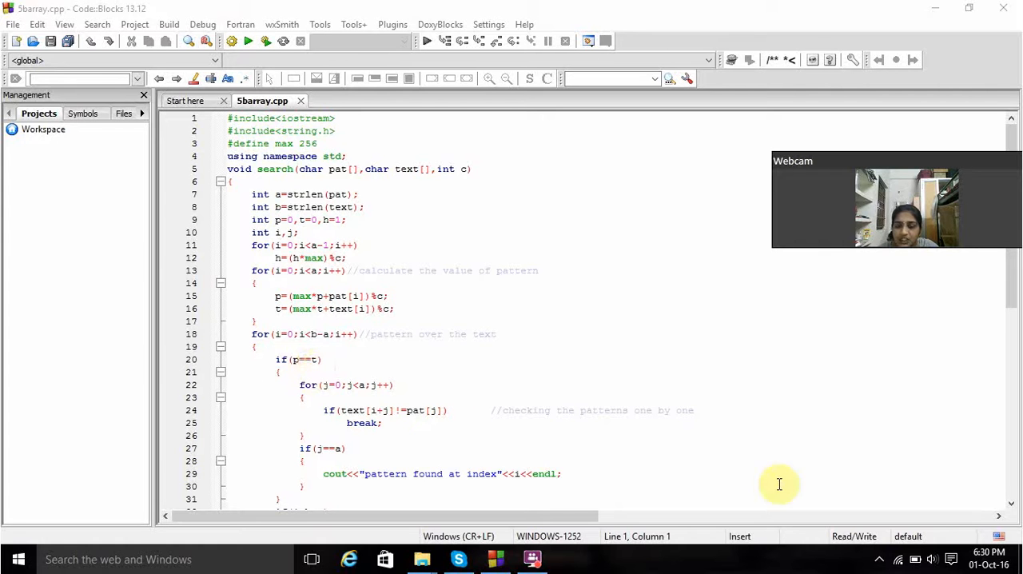
scroll("down", 3)
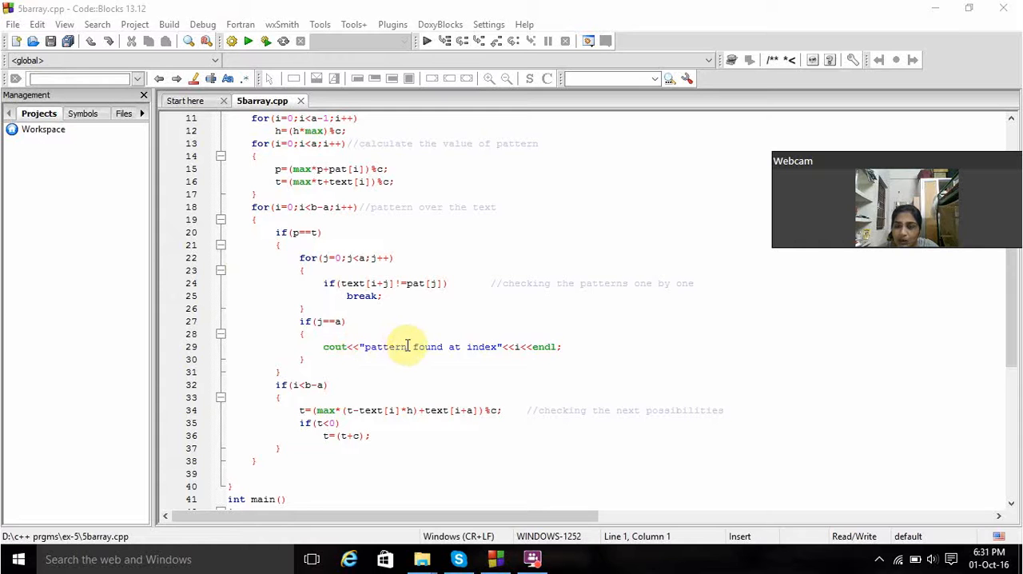
scroll("down", 3)
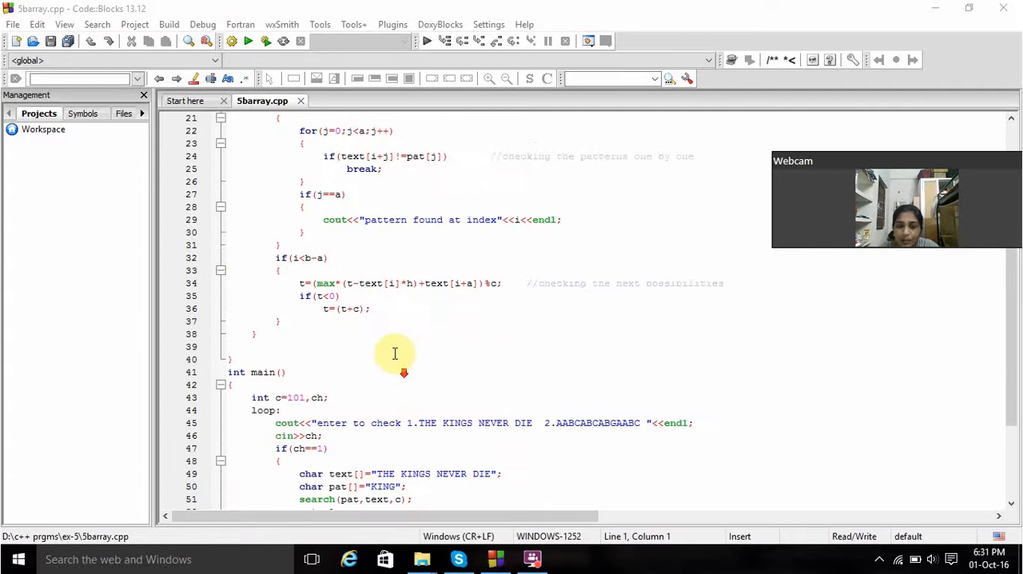
mouse_move(270, 257)
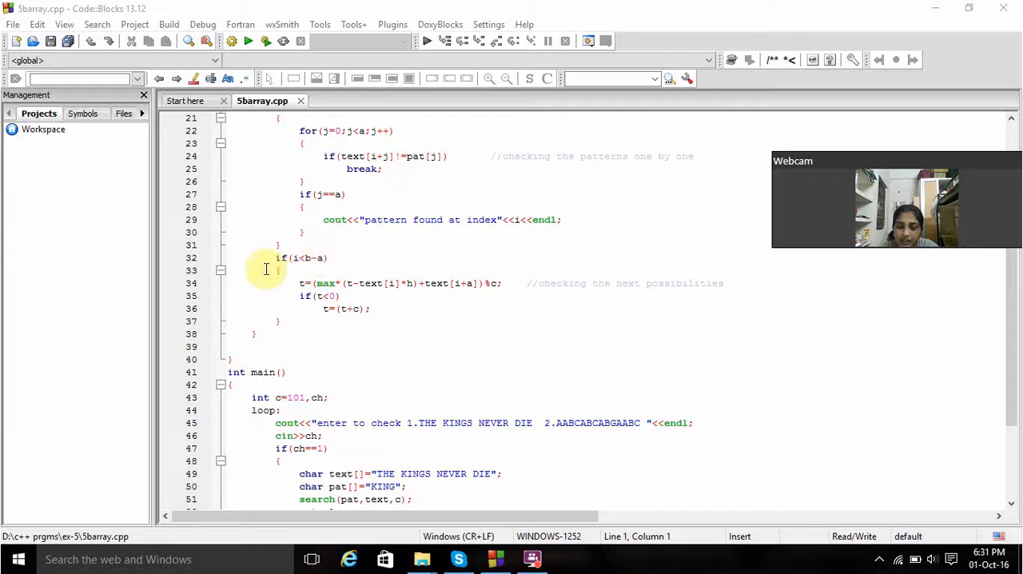
mouse_move(548, 289)
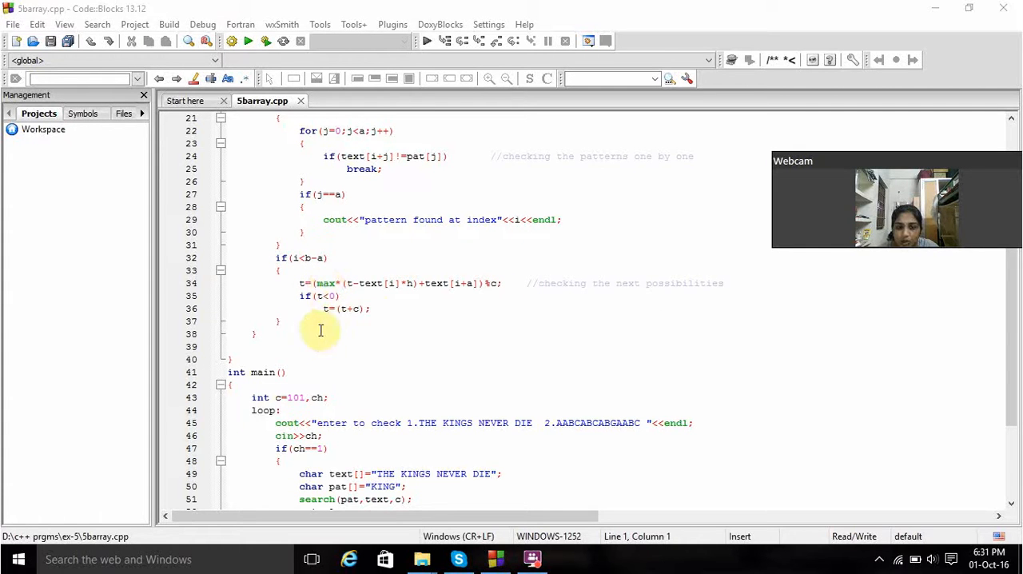
scroll("down", 3)
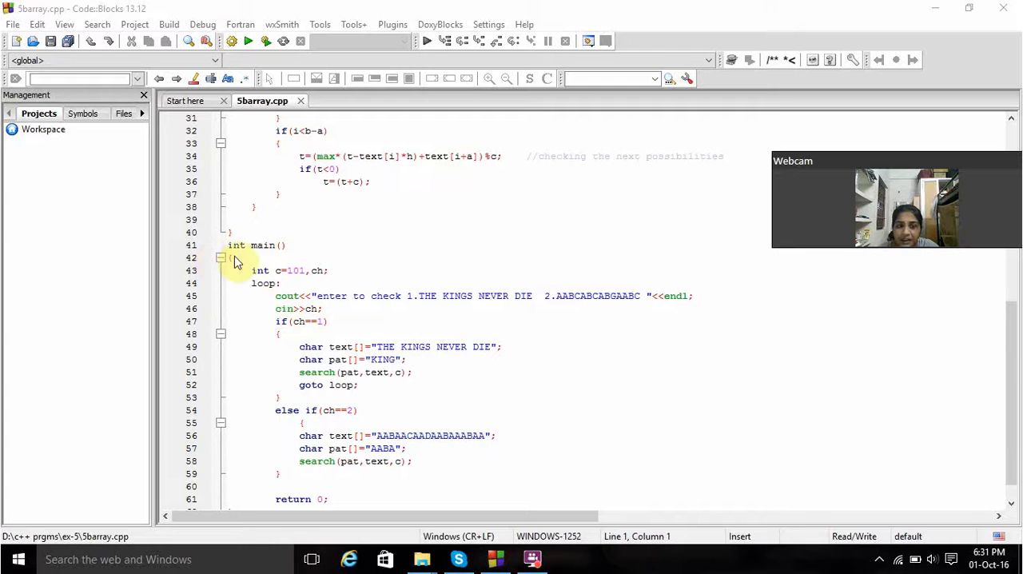
mouse_move(259, 292)
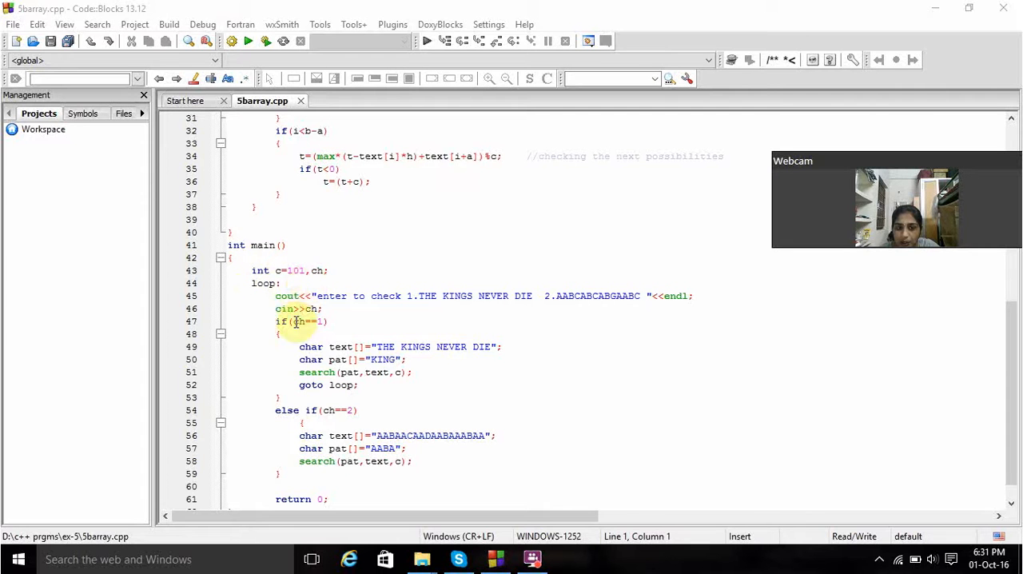
mouse_move(404, 308)
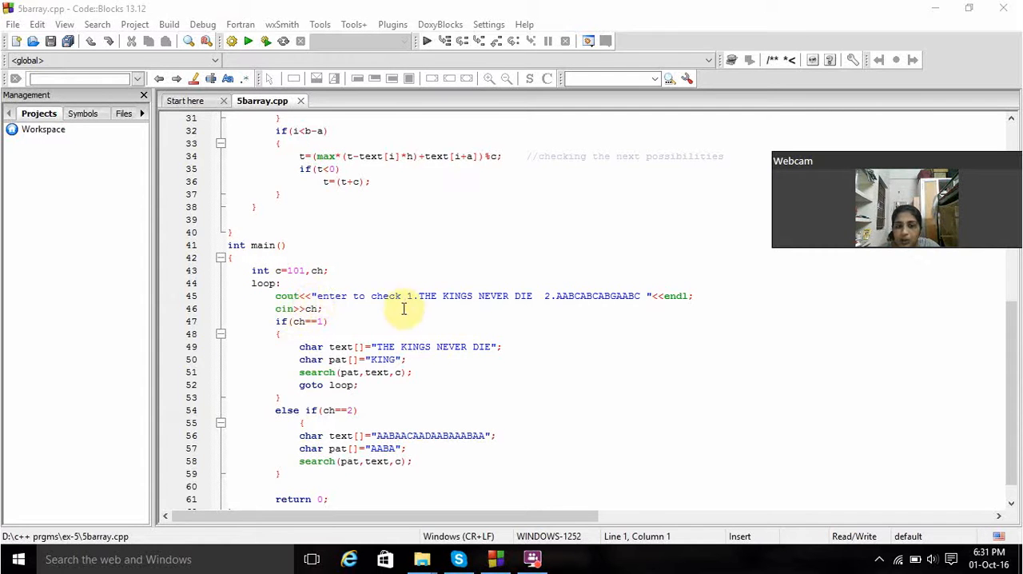
mouse_move(660, 295)
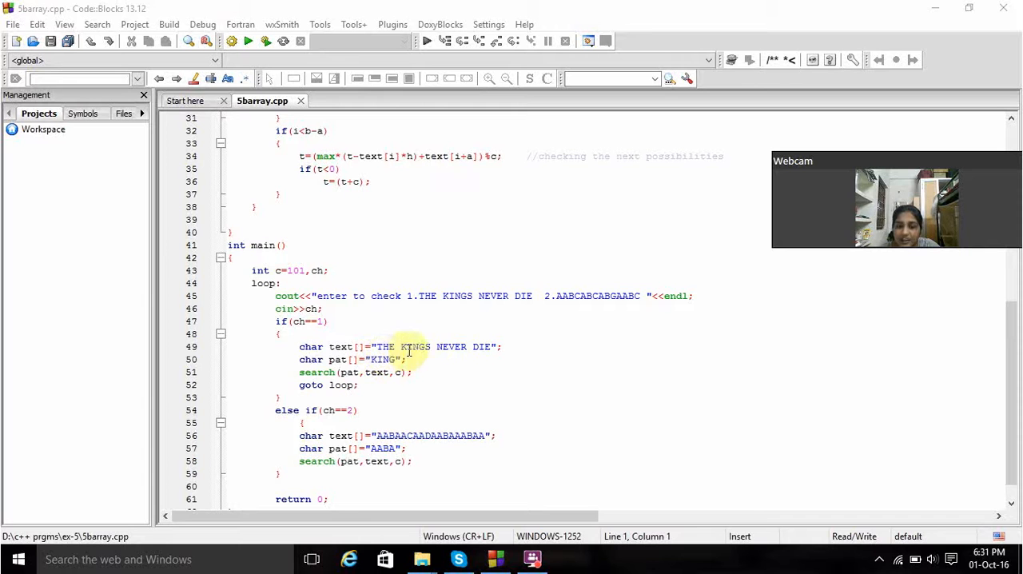
left_click(382, 388)
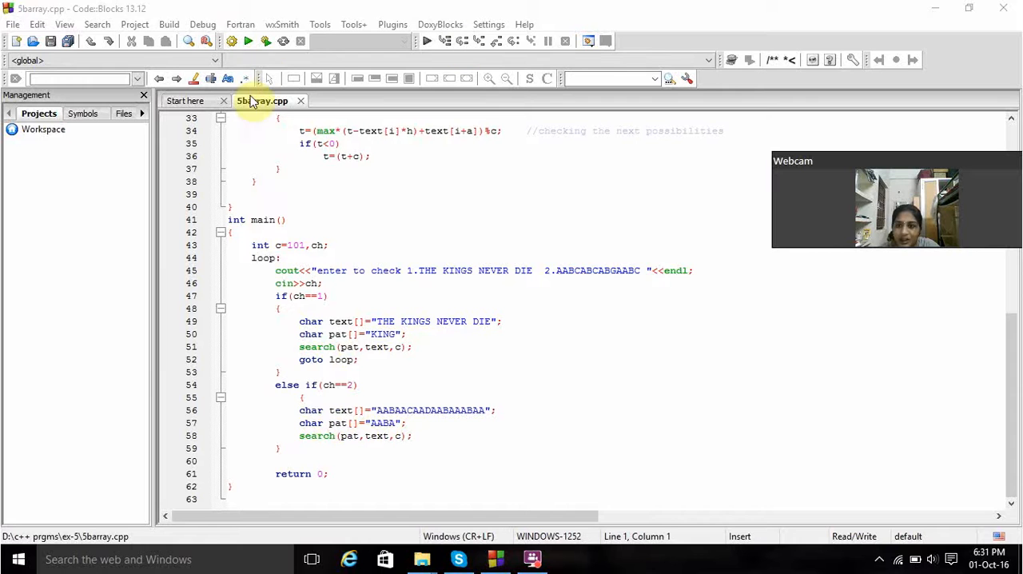
mouse_move(266, 49)
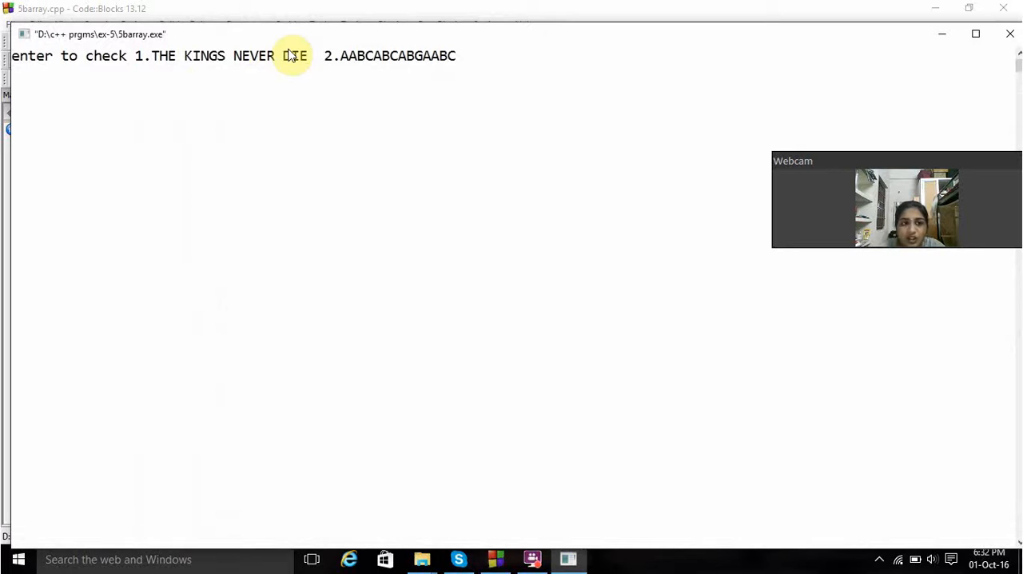
Enter choices 1 and 2 in the console, reporting matches at index 4, then 0, 9, 13
type("1")
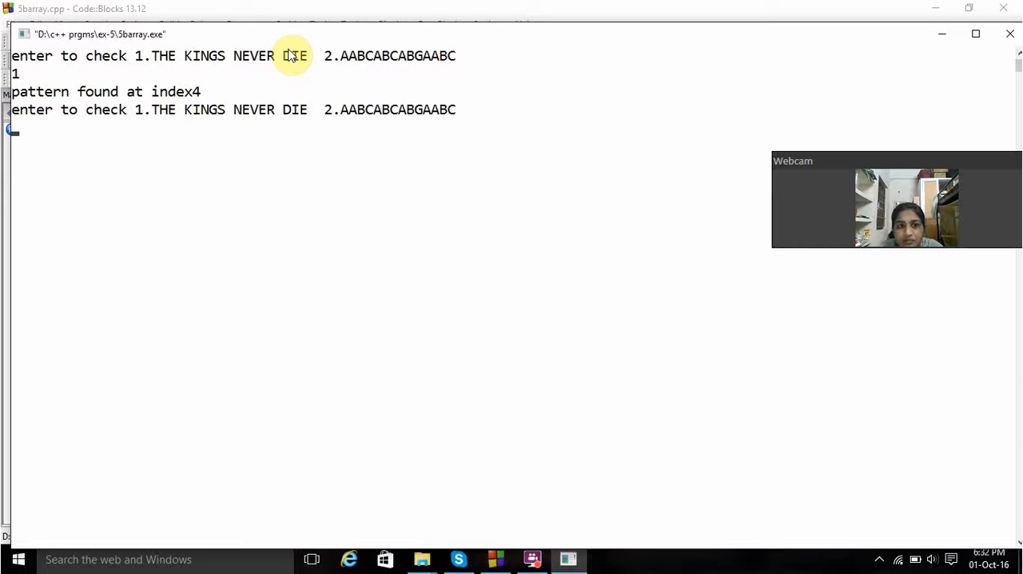
type("2")
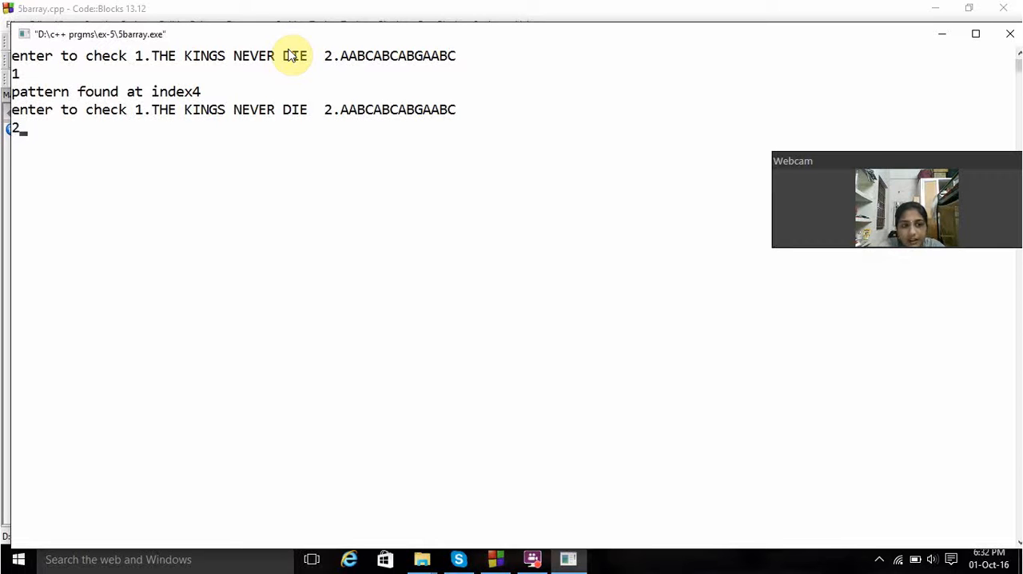
key("Return")
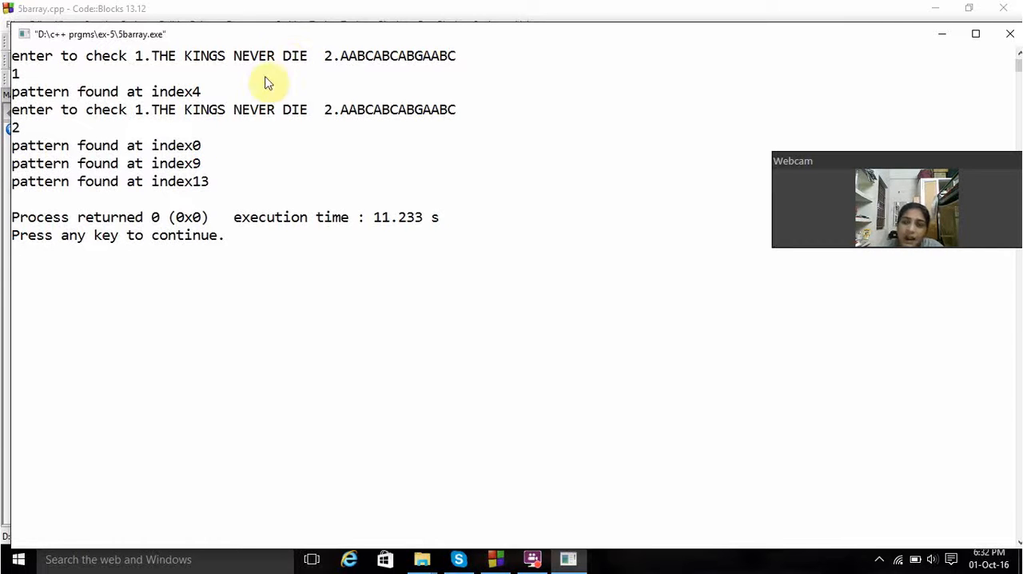
mouse_move(192, 176)
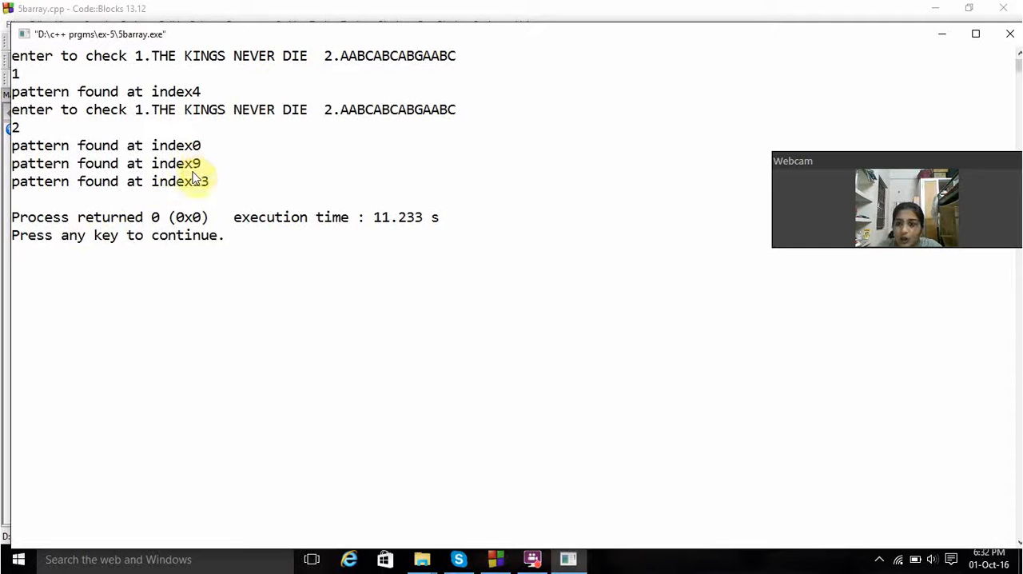